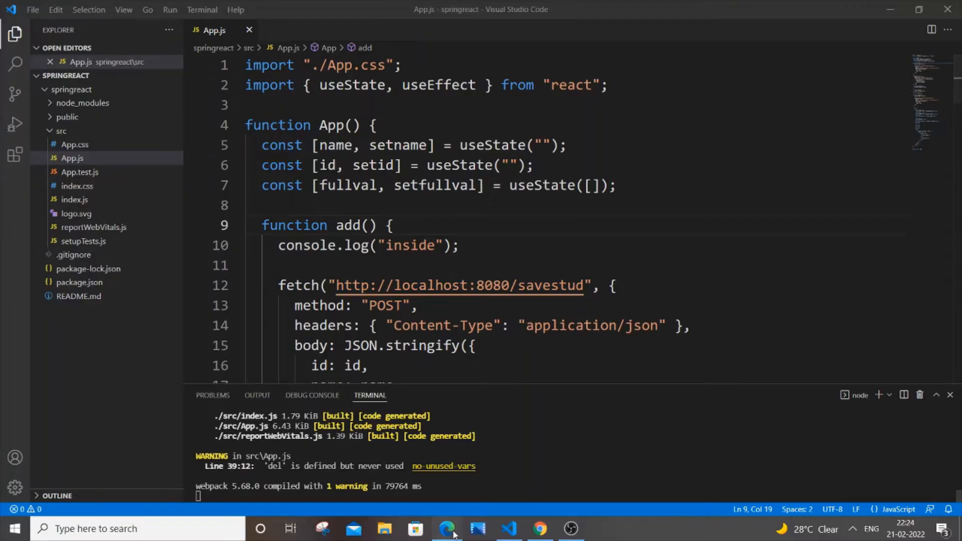
Check the running app in the browser, then terminate the dev server with Ctrl+C and y
left_click(446, 528)
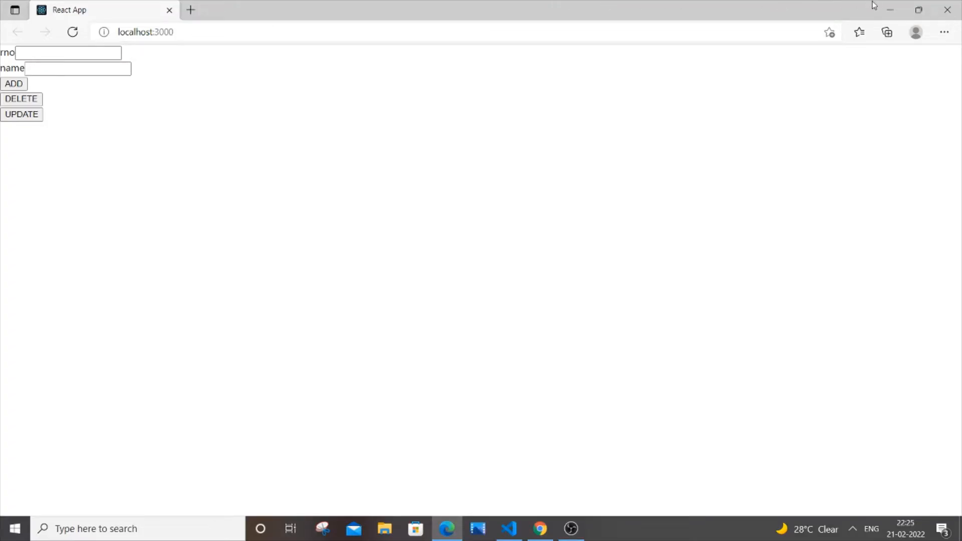
left_click(507, 528)
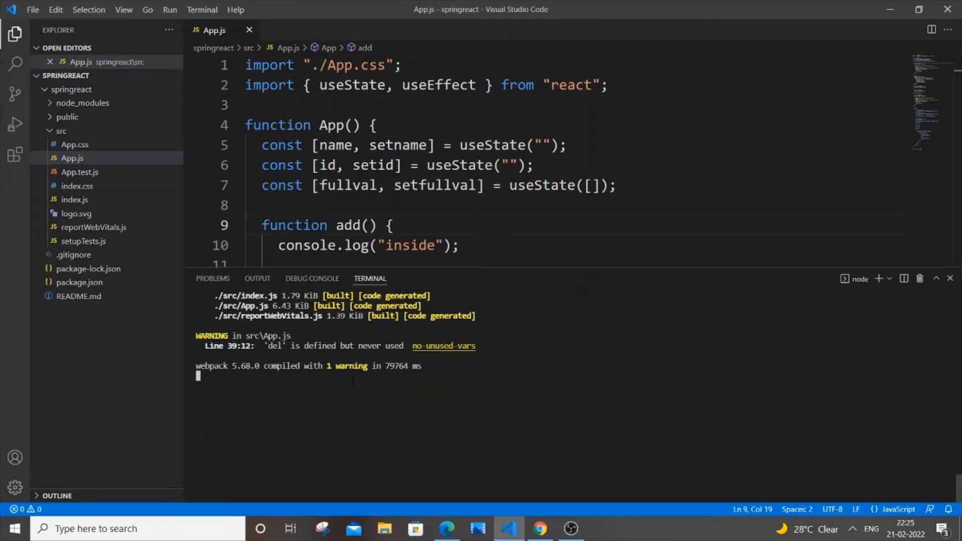
key("ctrl+c")
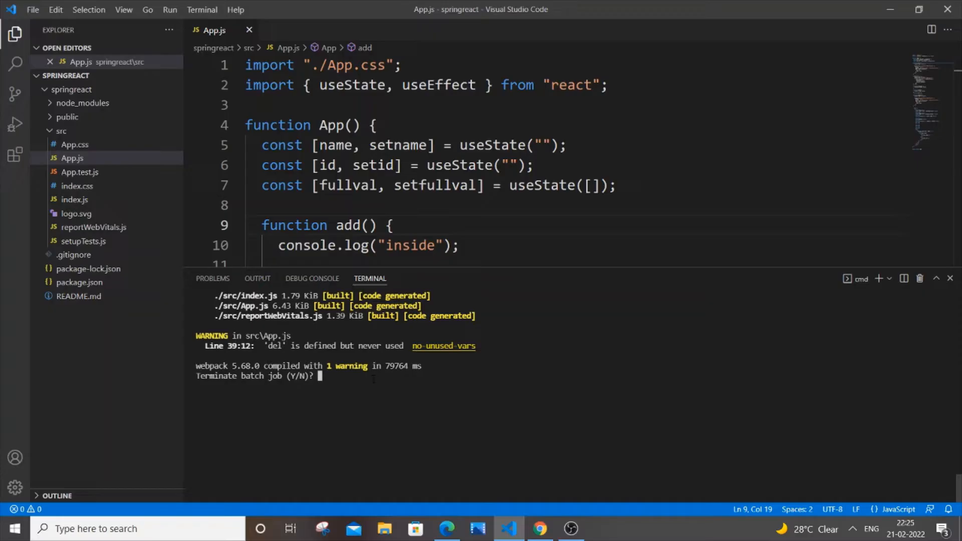
type("y")
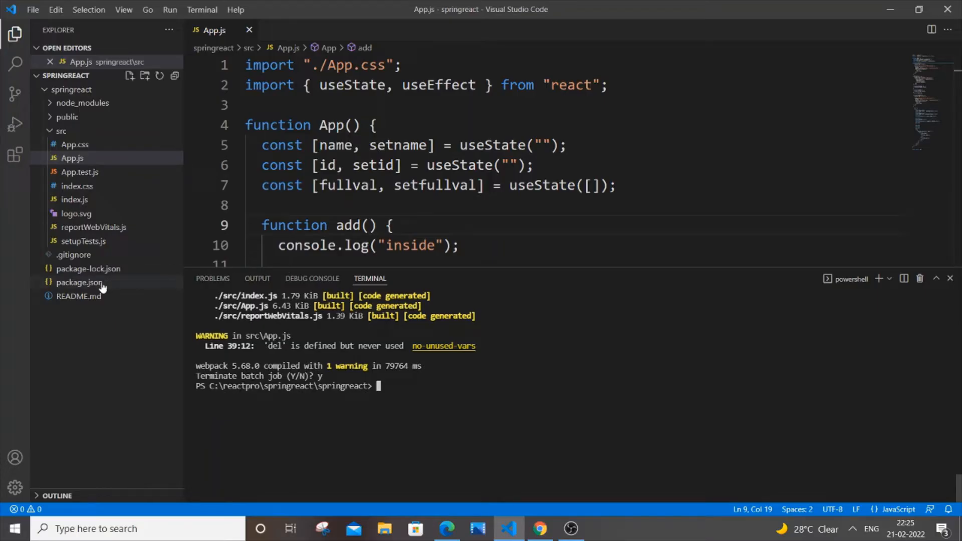
mouse_move(117, 273)
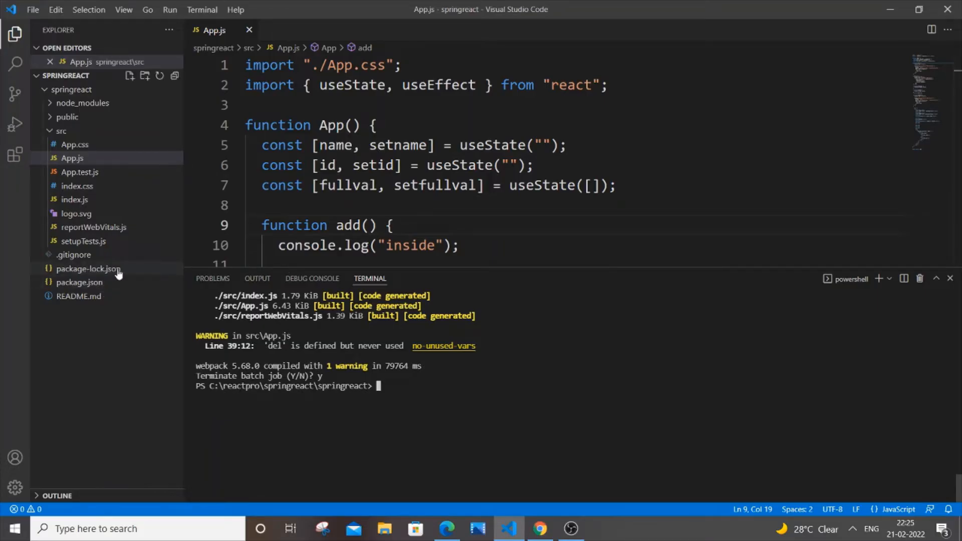
mouse_move(79, 282)
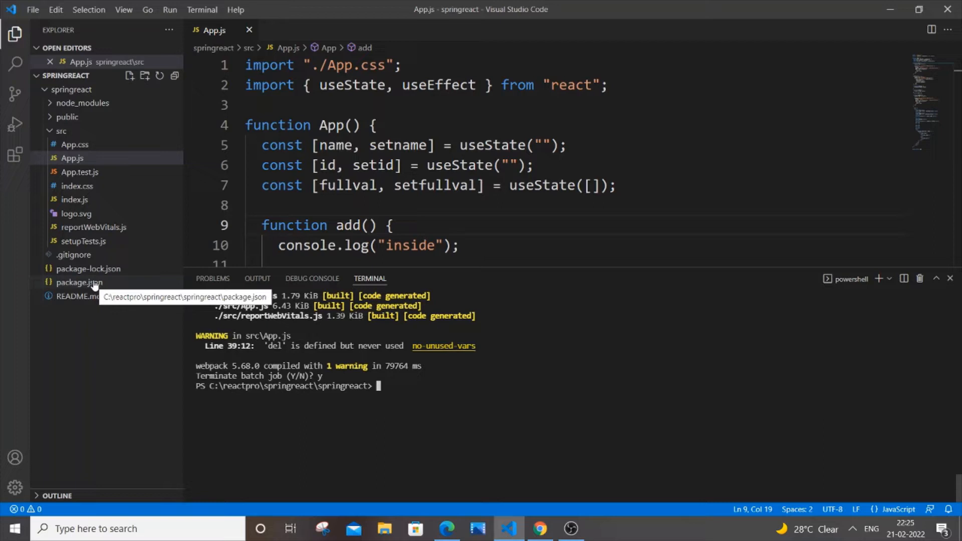
Open package.json and place the cursor at the front of the start script
left_click(79, 282)
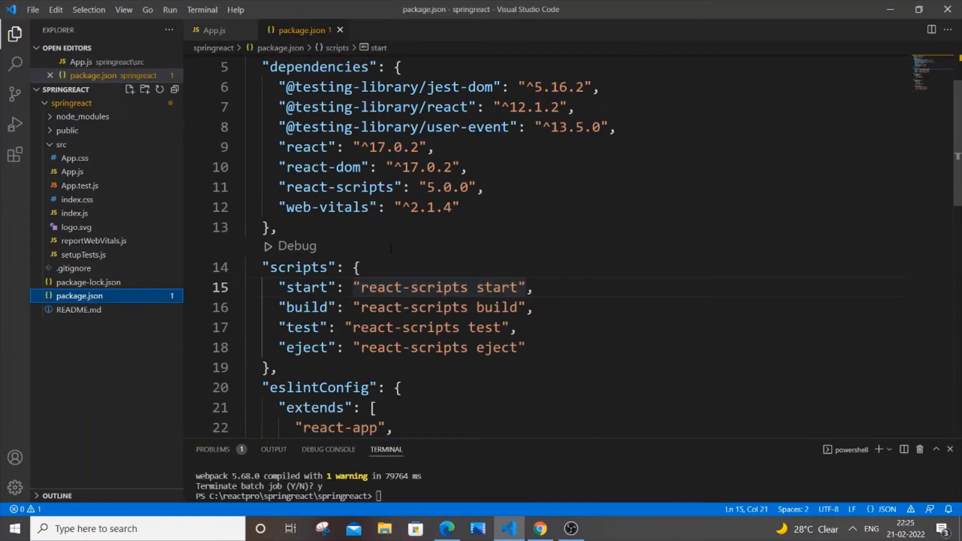
left_click(289, 287)
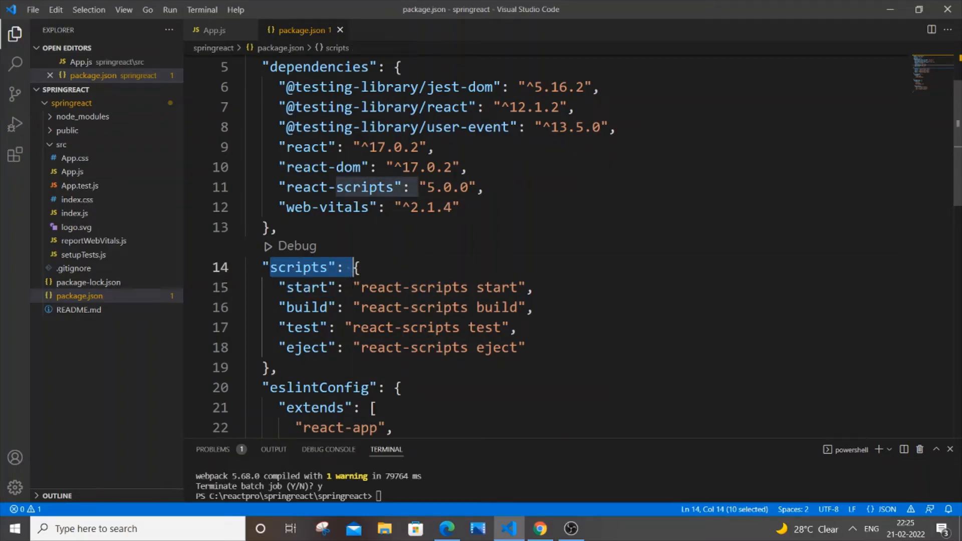
left_click(429, 287)
type(" set ")
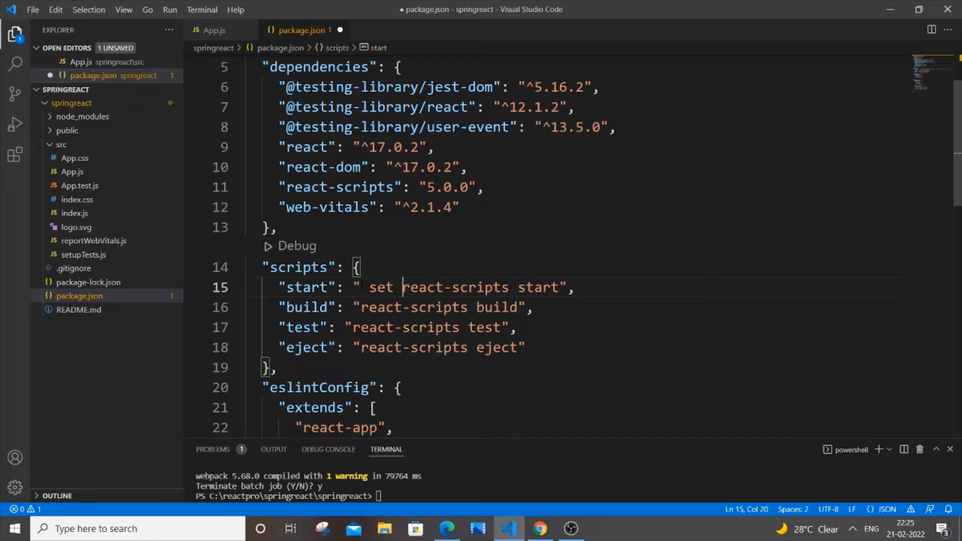
Make the start script 'set PORT=3008 && react-scripts start' and save package.json
type("PORT")
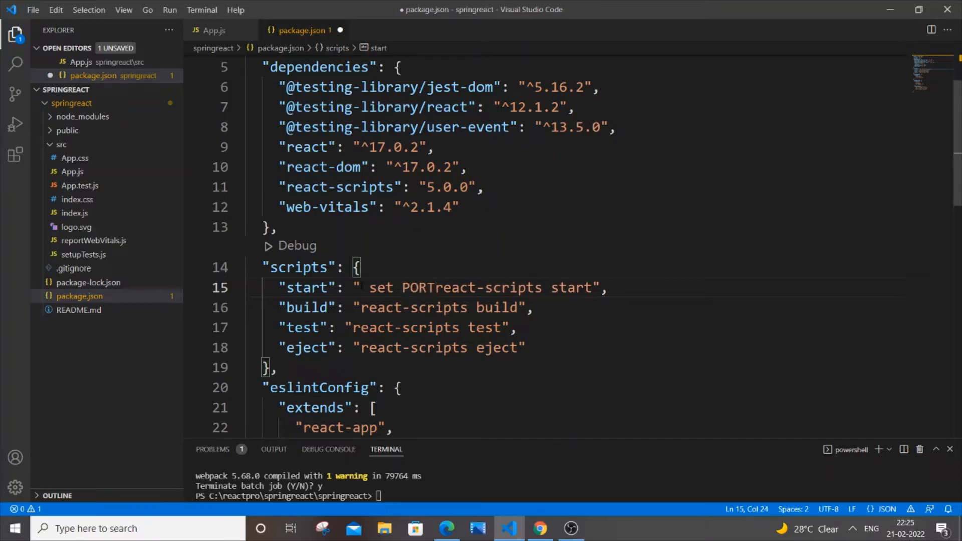
type("=3")
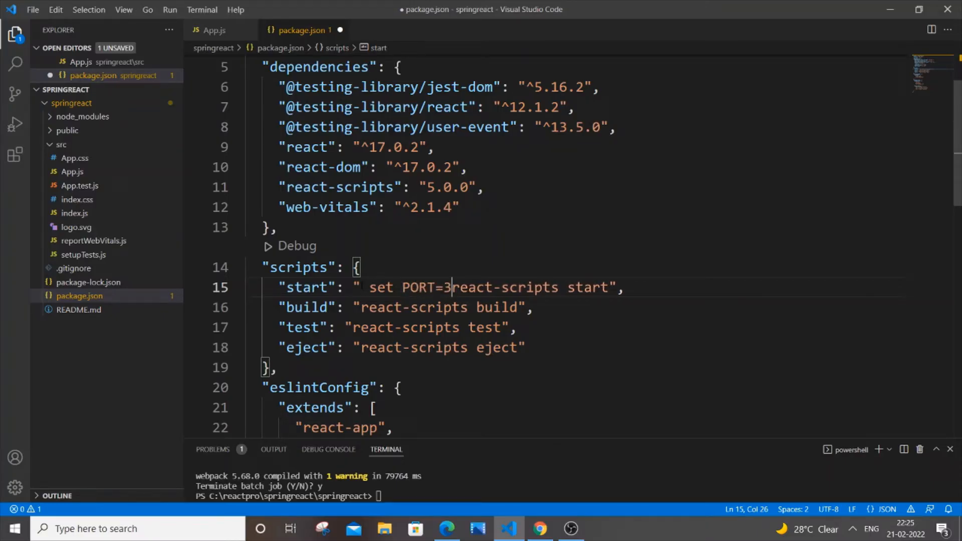
type("008")
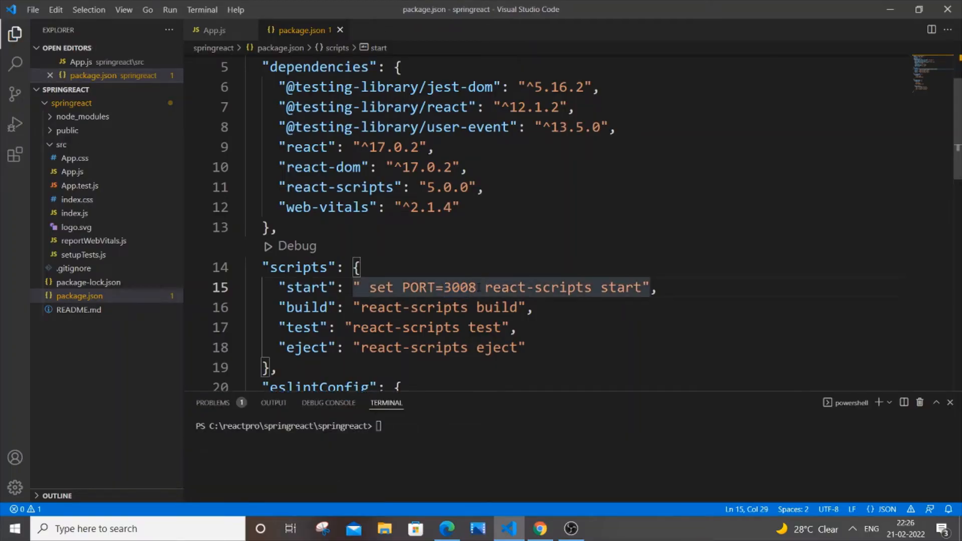
type("&&")
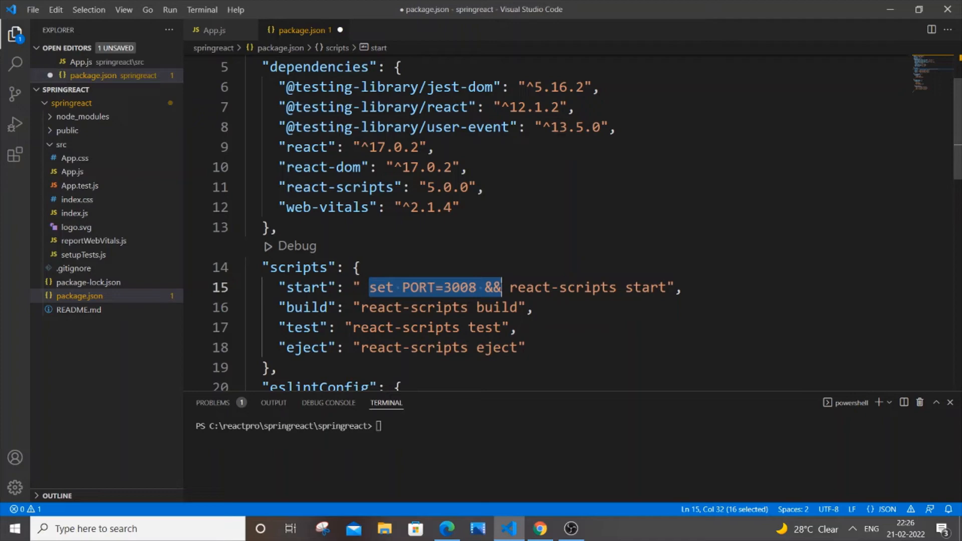
key("ctrl+s")
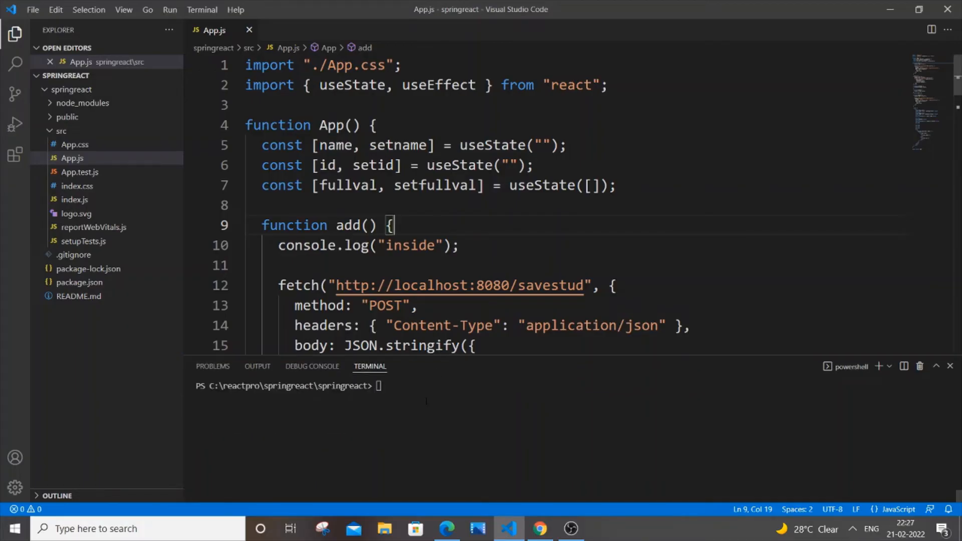
Run 'npm start' in the terminal to relaunch the development server
type("npm start")
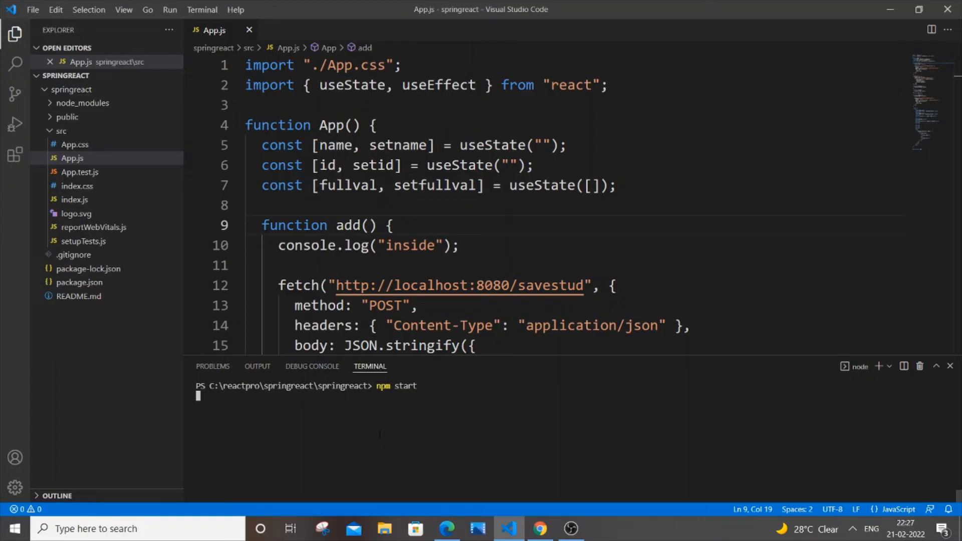
key("enter")
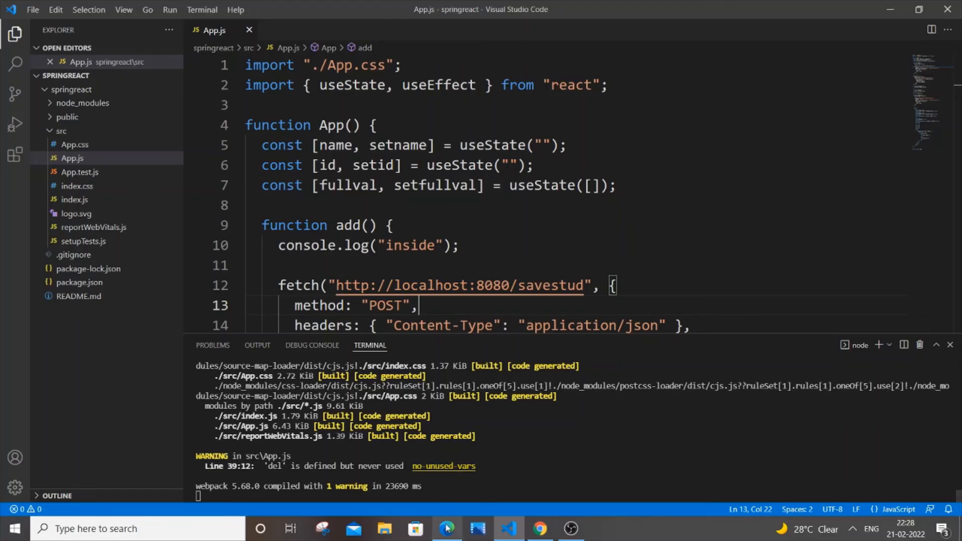
Confirm the app shows at localhost:3008 and localhost:3000 fails after refresh in Edge
left_click(447, 528)
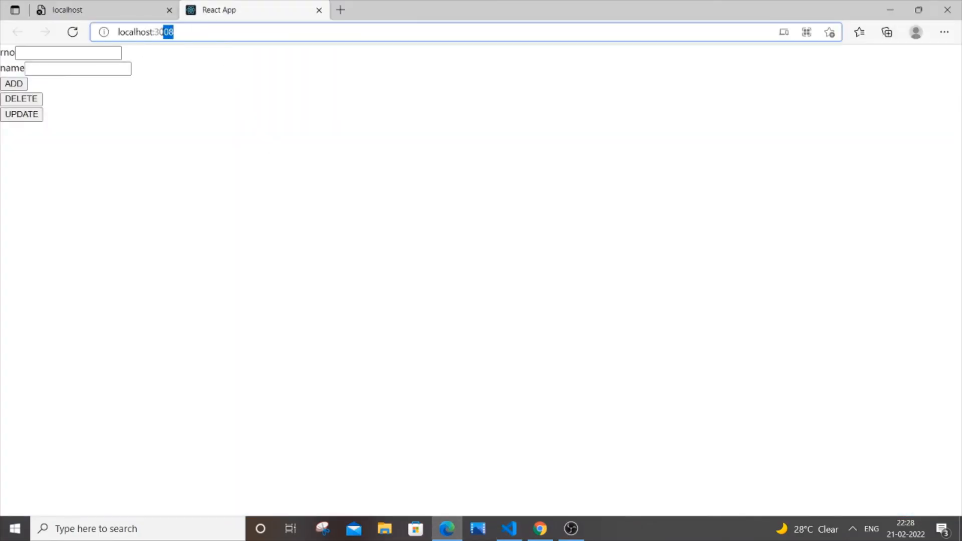
key("Enter")
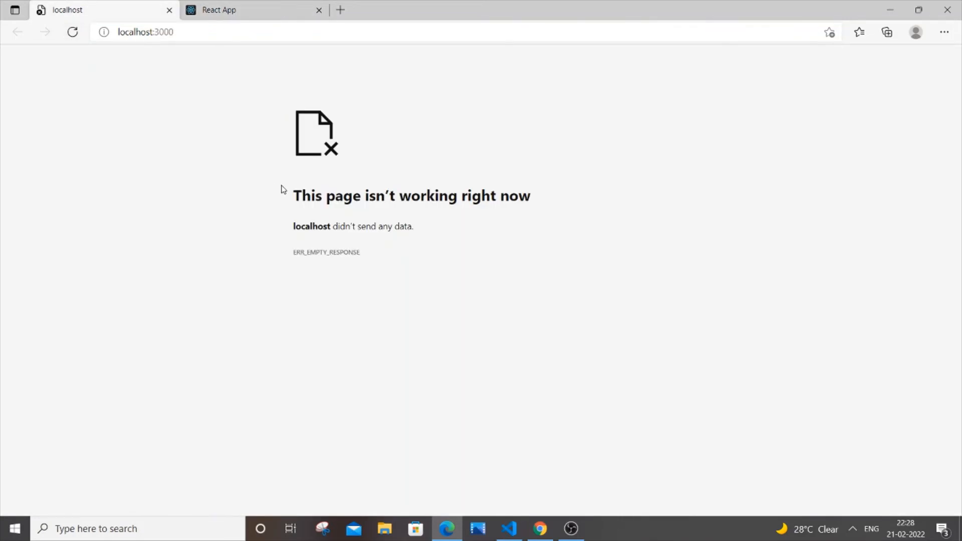
left_click(71, 32)
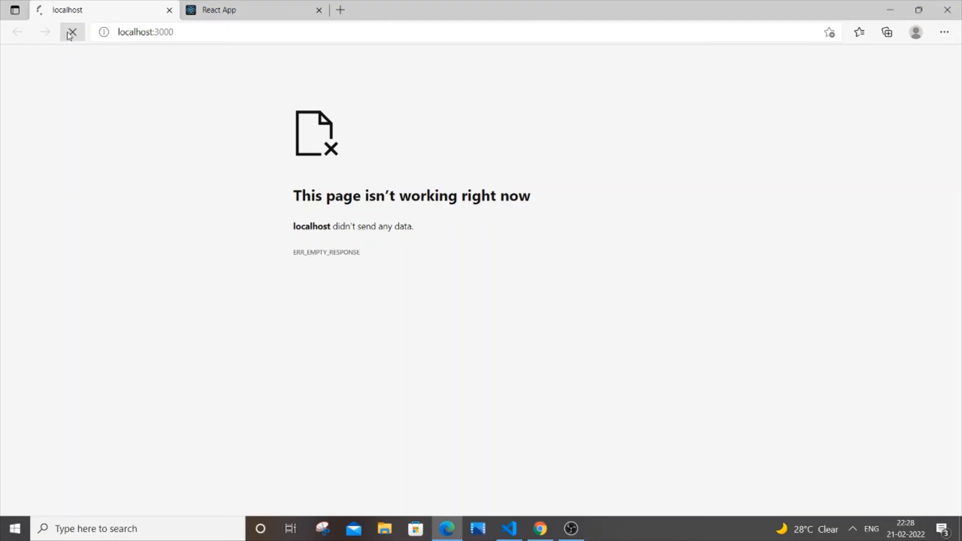